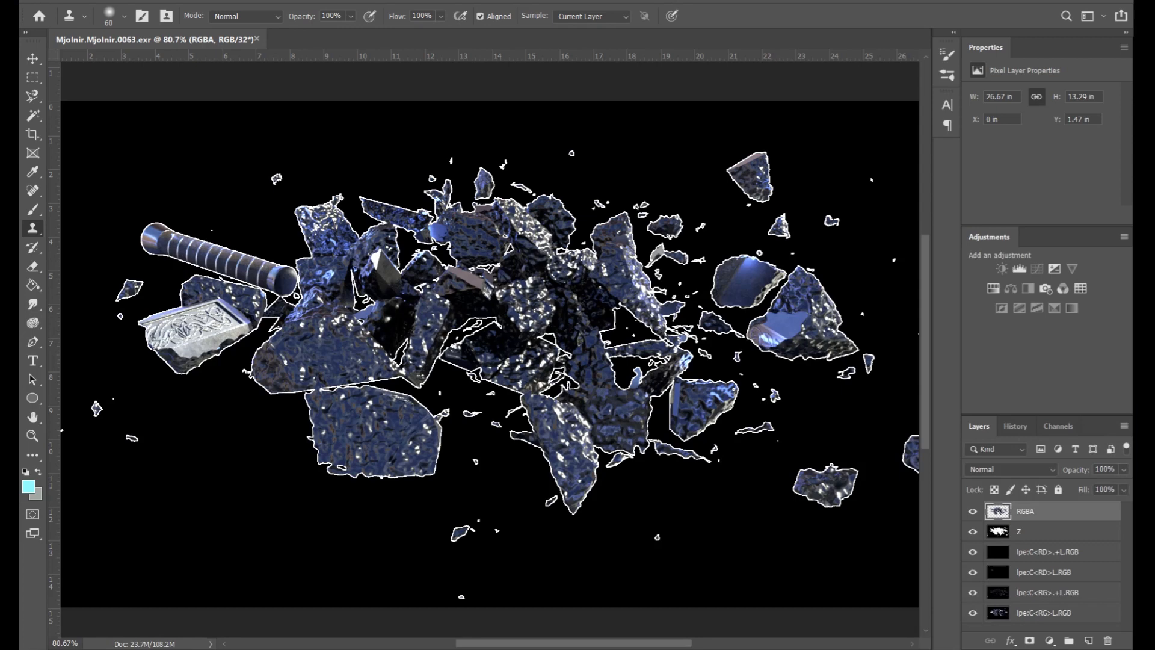
pyautogui.moveTo(778, 533)
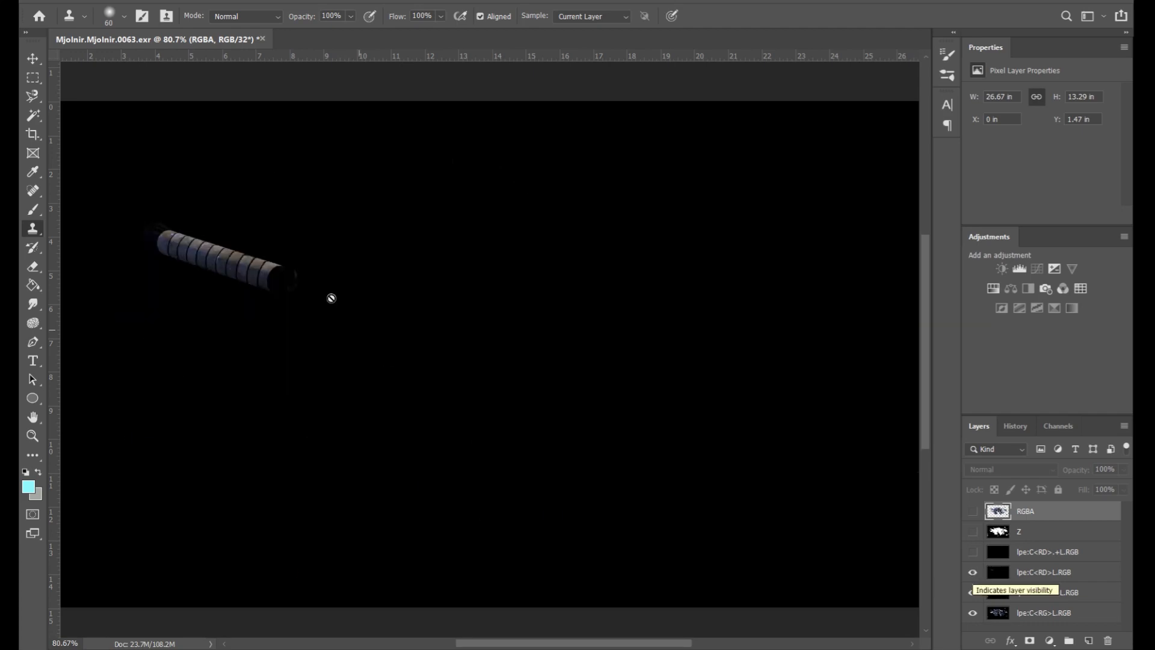
# Set the lpe light-pass layer's blend mode to Linear Dodge (Add), rebuilding the hammer render
pyautogui.click(972, 571)
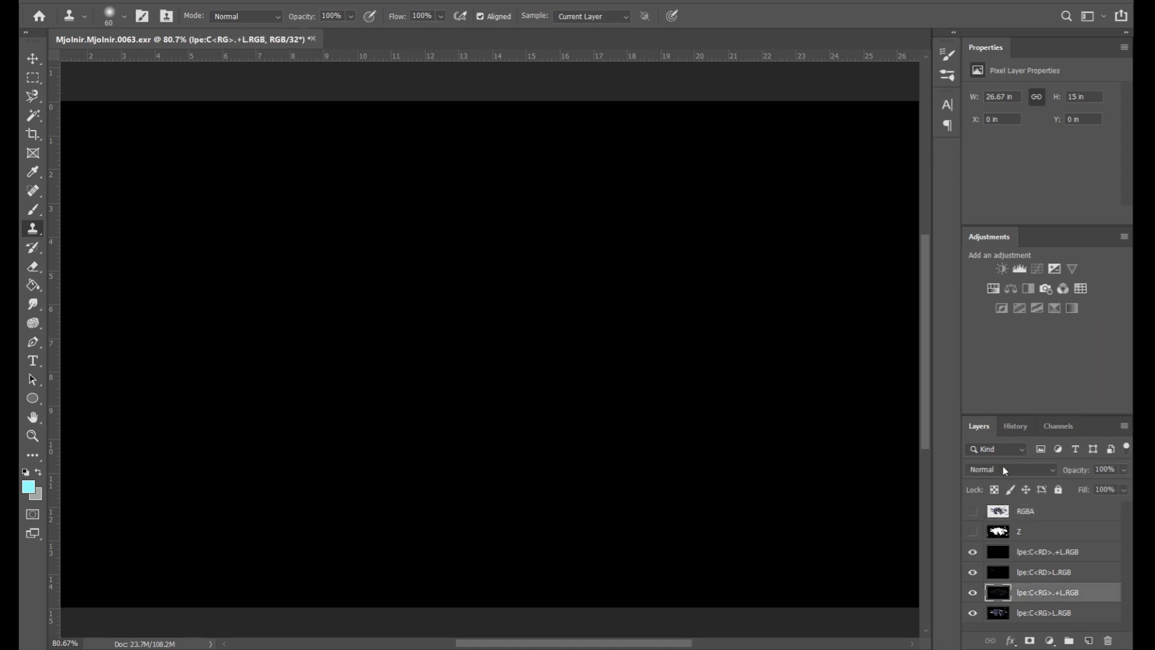
pyautogui.click(1003, 469)
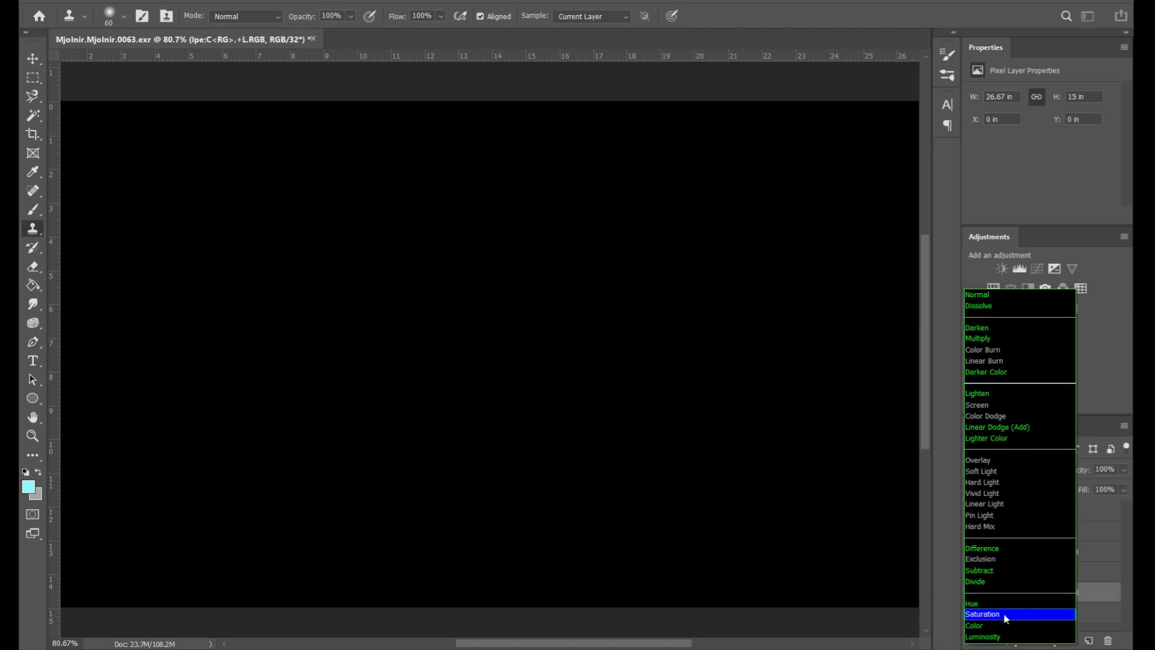
pyautogui.click(998, 426)
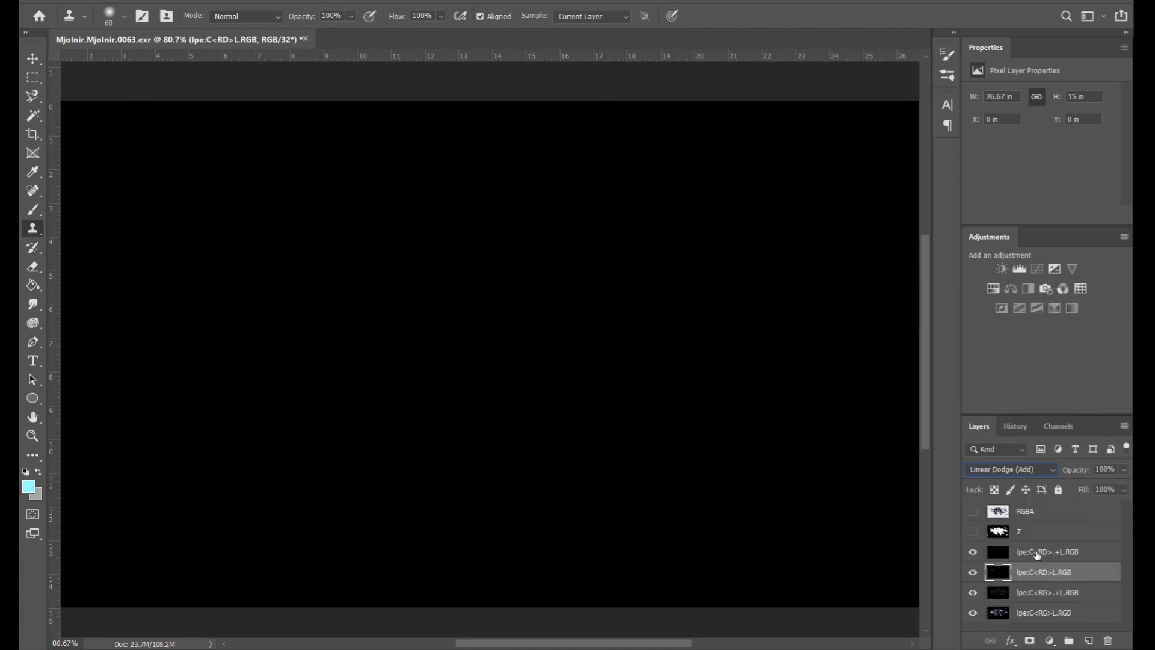
pyautogui.click(972, 510)
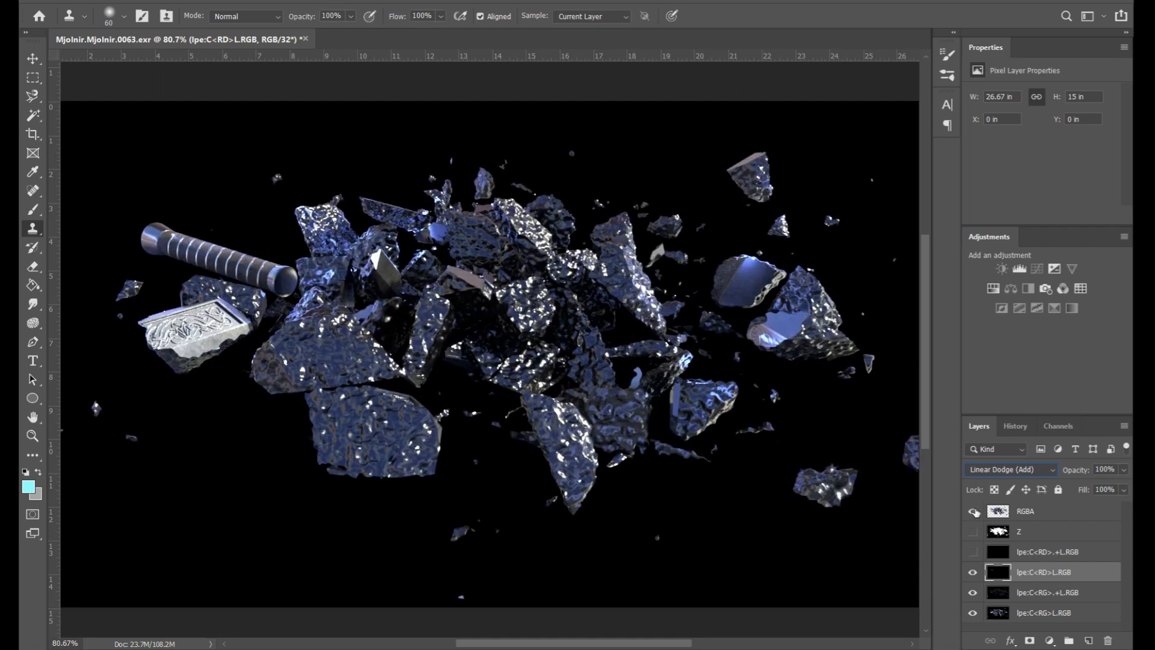
pyautogui.click(972, 510)
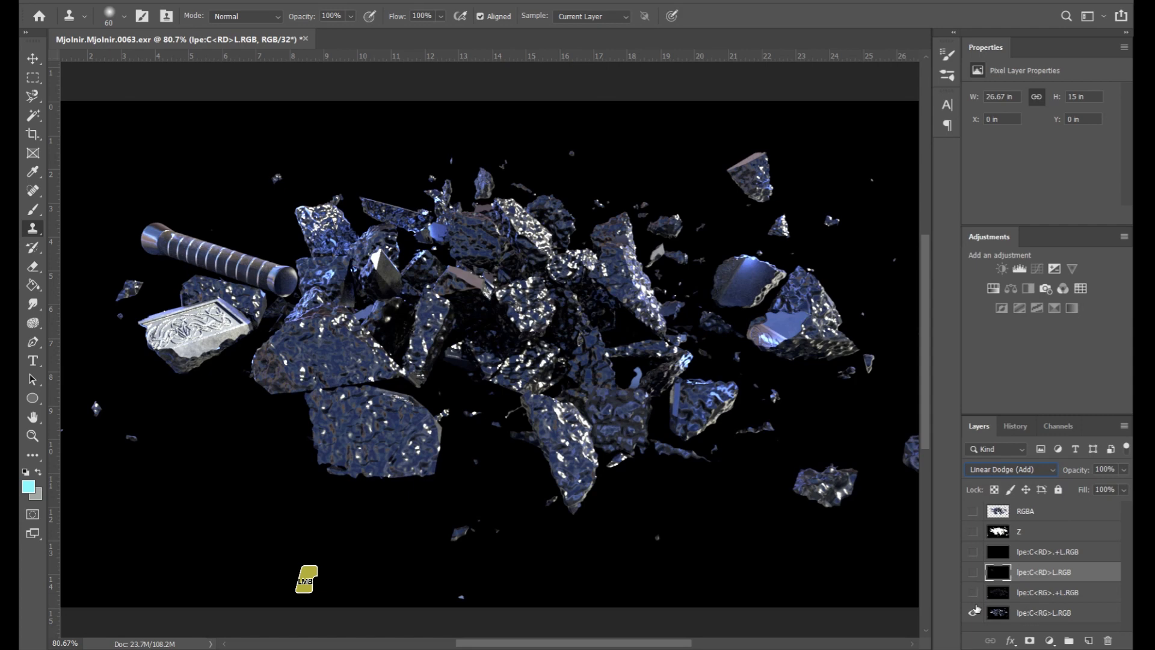
pyautogui.click(976, 612)
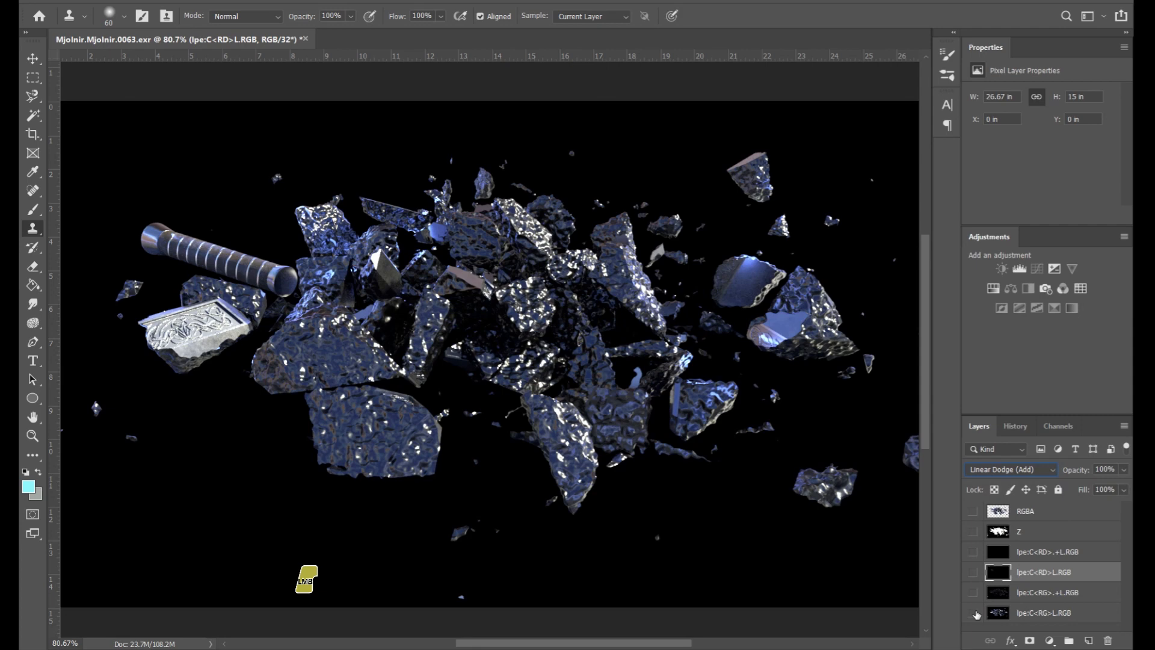
pyautogui.click(976, 551)
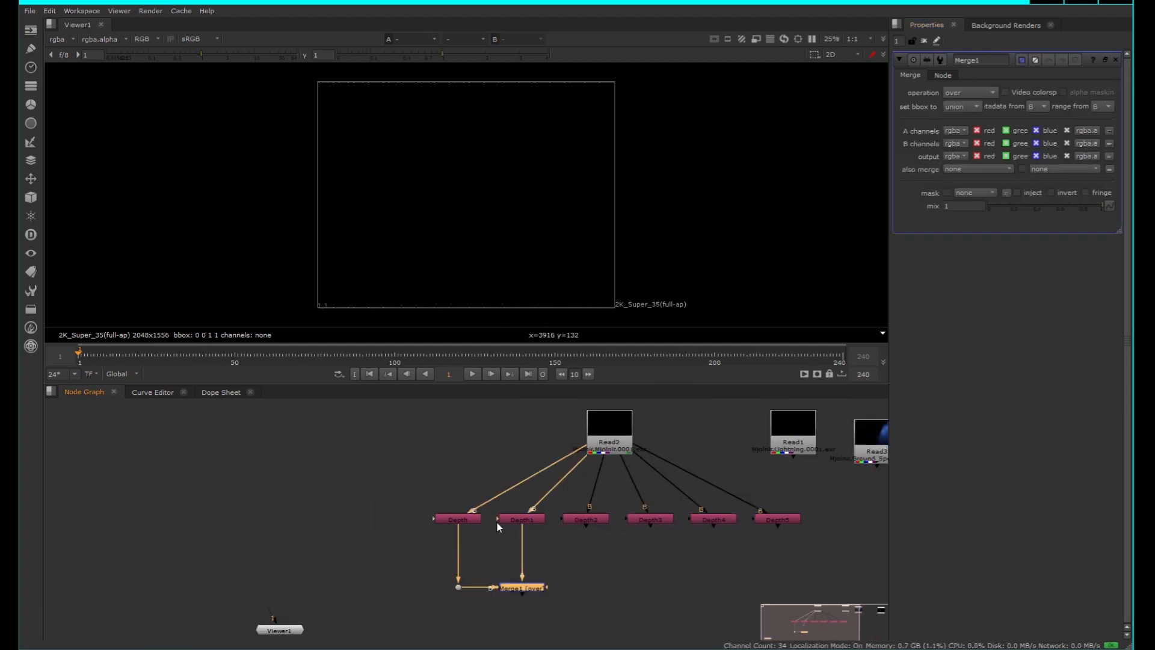
# Connect shuffle outputs from Read2 into a merge node in the Node Graph
pyautogui.click(457, 518)
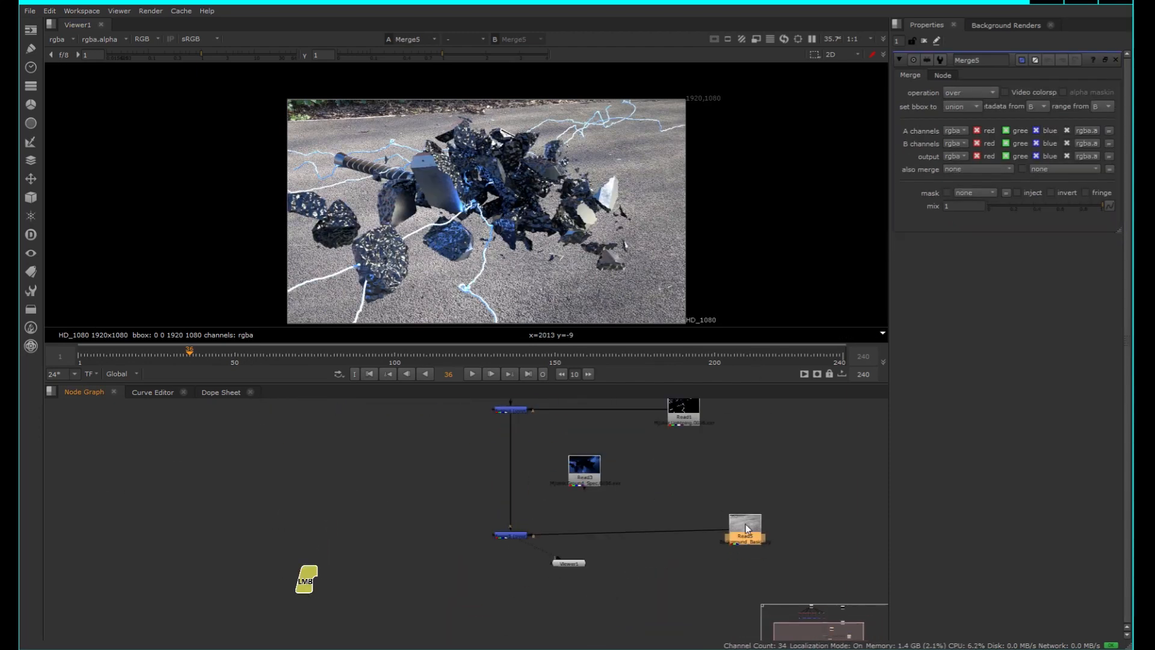
# Feed the Read4 shadow shuffle into Merge7's mask and set its operation to out
pyautogui.click(563, 559)
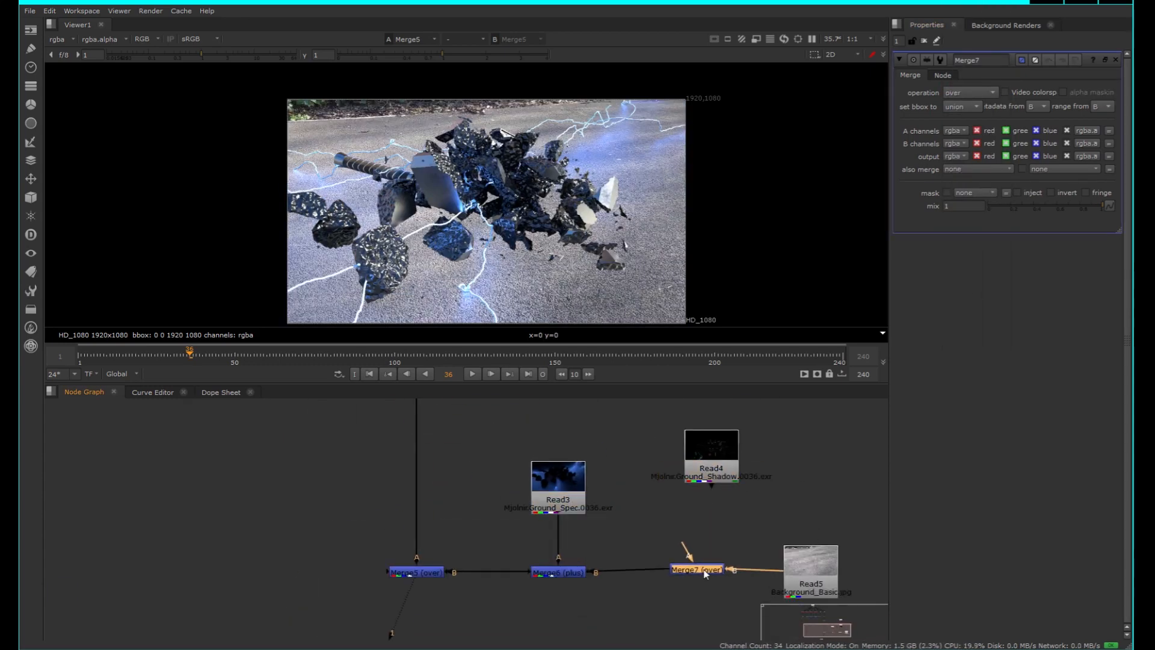
pyautogui.click(968, 93)
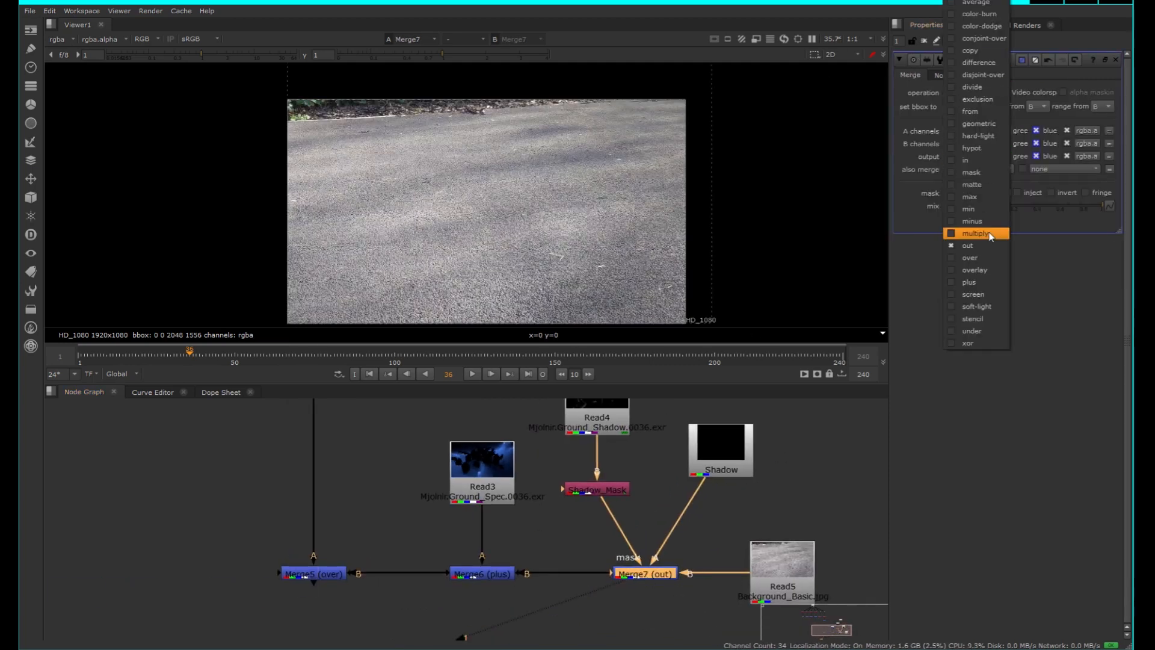
# Mask Merge7 by rgba.alpha and lower its mix to about 0.54
pyautogui.click(974, 269)
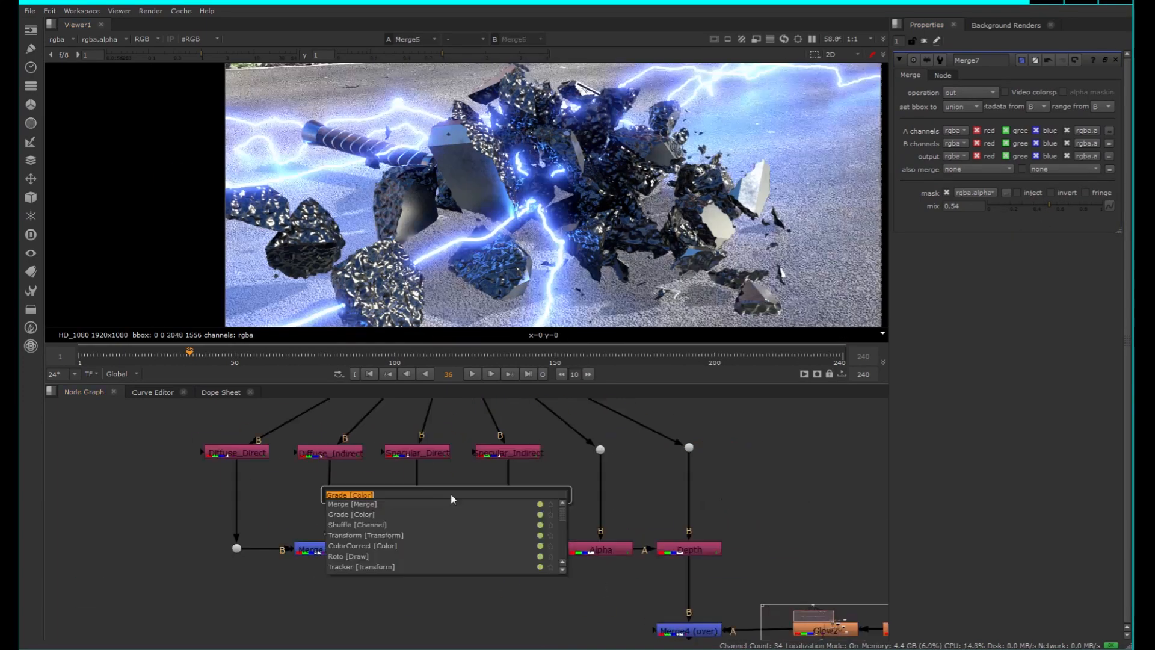
# Add a Grade node after the Diffuse and Specular shuffles to boost the lightning glow
pyautogui.click(351, 514)
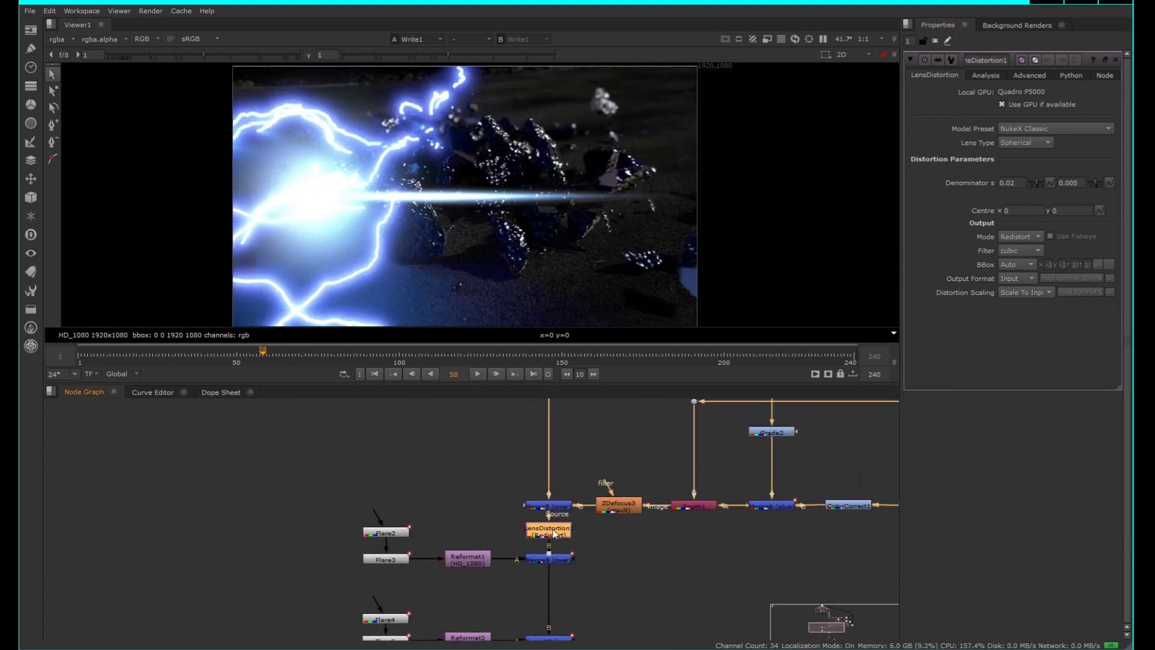
# Adjust the Denominator values in the LensDistortion node's properties
pyautogui.click(1019, 237)
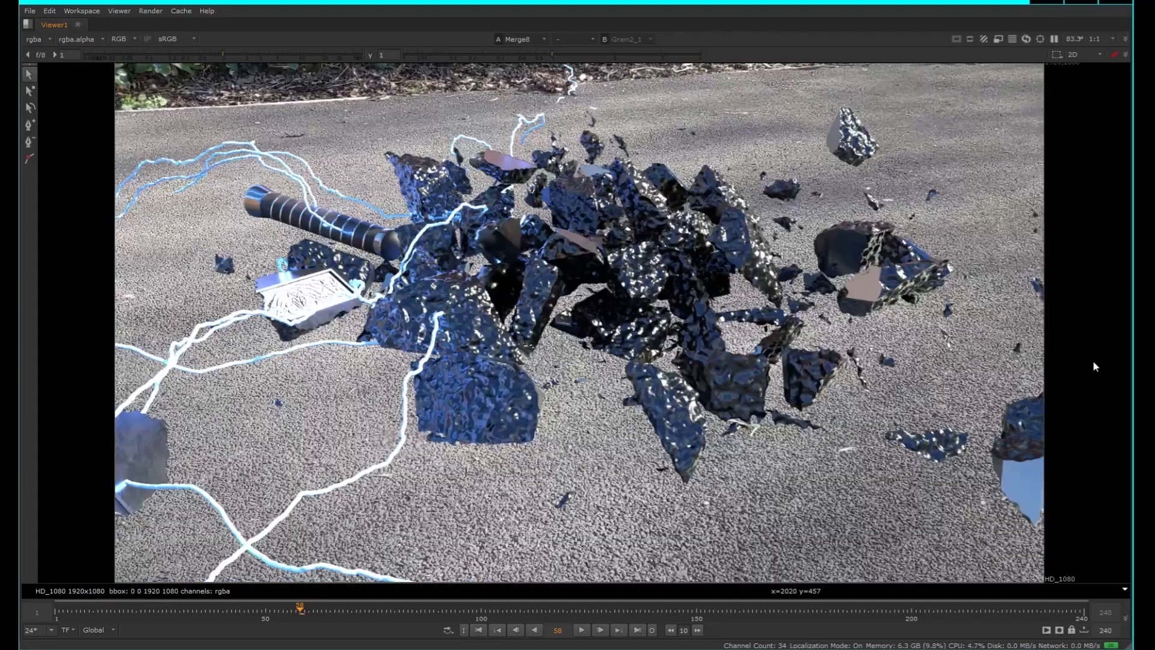
# Switch the maximized viewer from Merge8 to the Grain2_1 final output
pyautogui.click(519, 38)
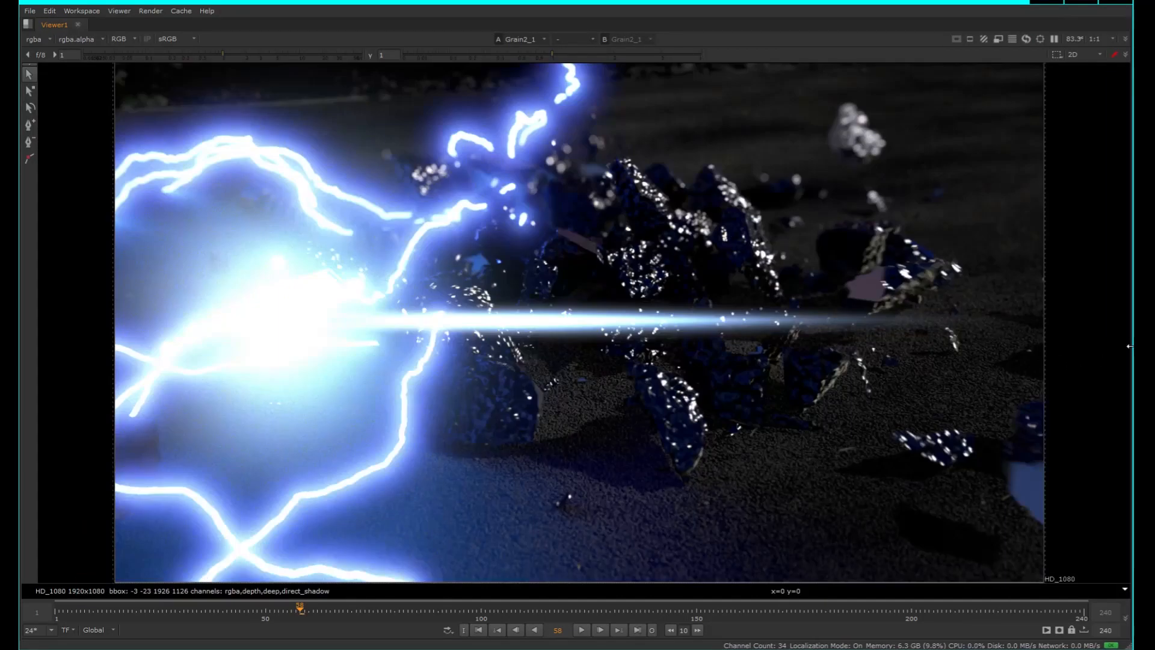